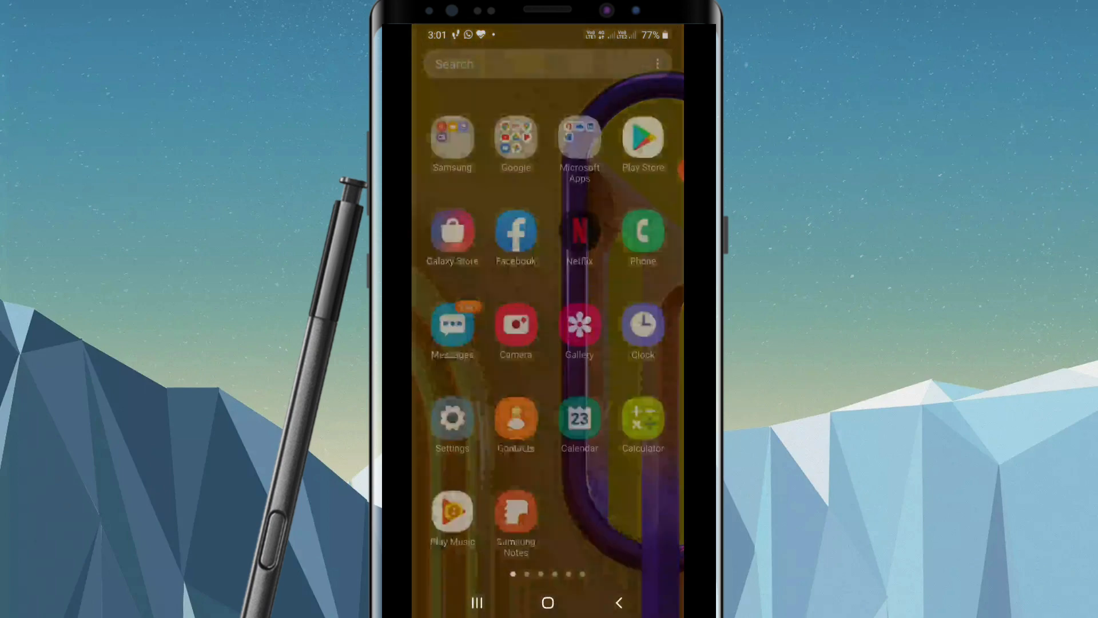
# - Launch Facebook from the app drawer to its home news feed
pyautogui.click(516, 232)
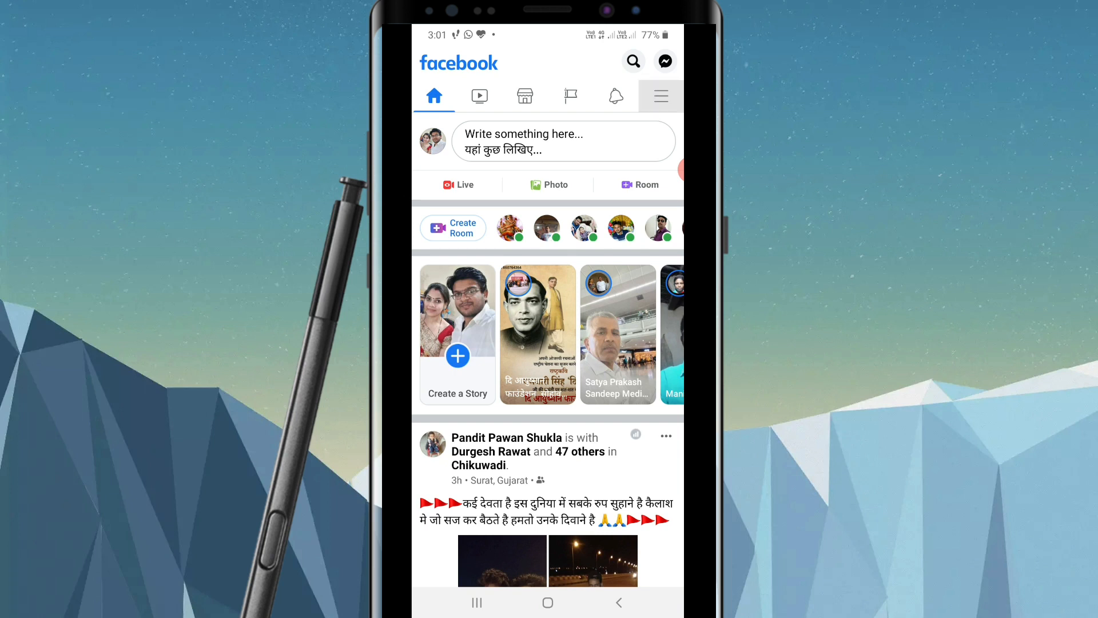
# - Reach the Public Posts settings via the menu's Settings & Privacy > Settings
pyautogui.click(661, 97)
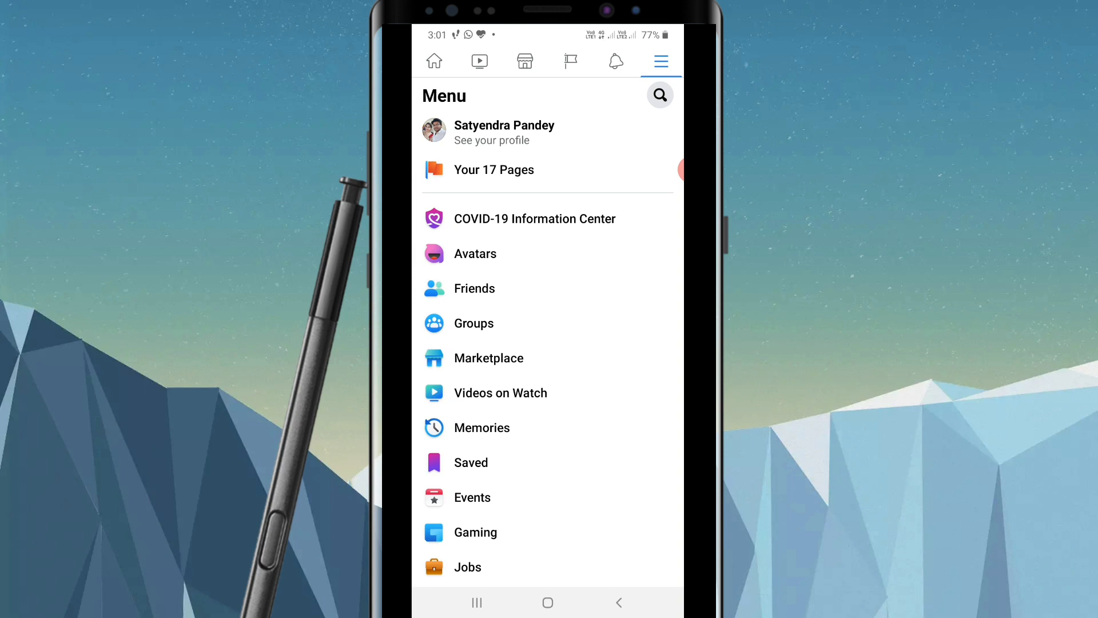
pyautogui.scroll(-3)
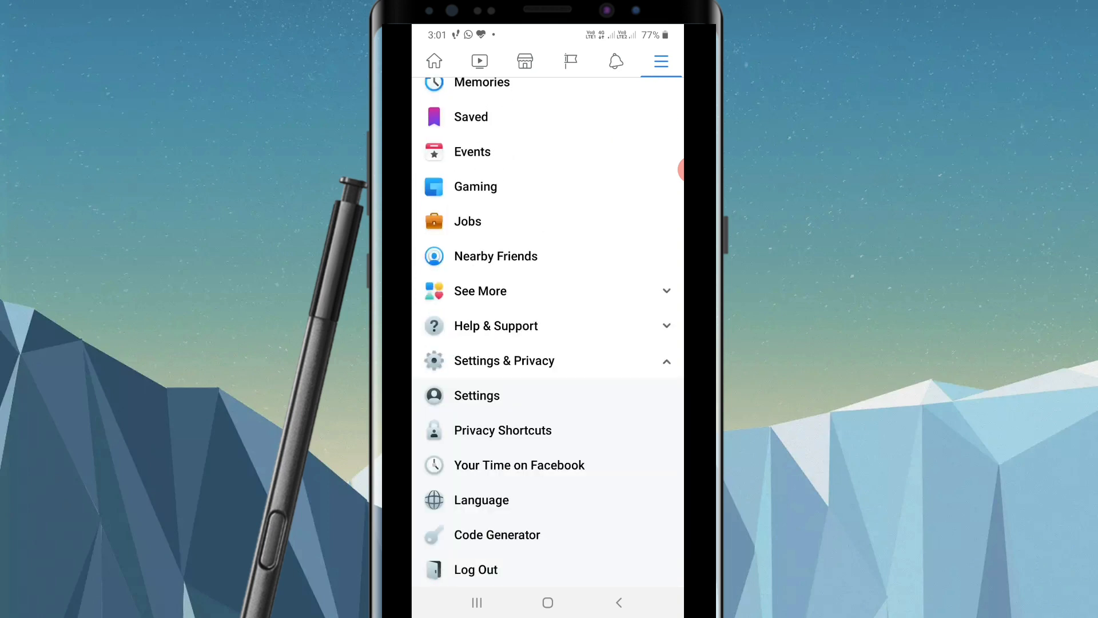
pyautogui.click(478, 395)
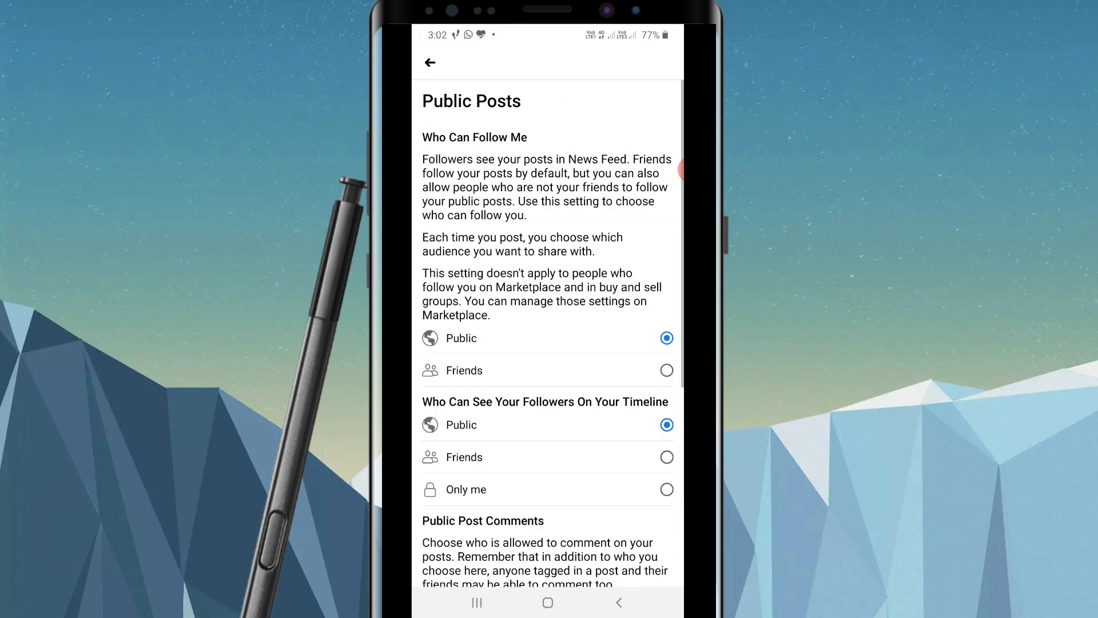
# - Toggle Public Post Comments between Friends and Public, ending on Friends
pyautogui.scroll(-3)
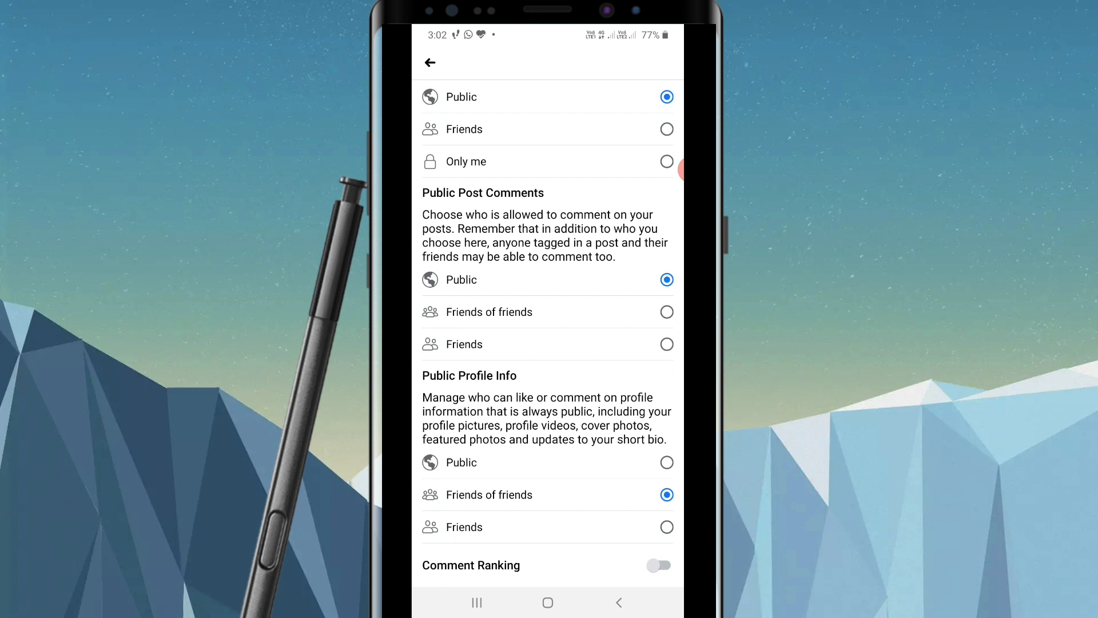
pyautogui.click(666, 344)
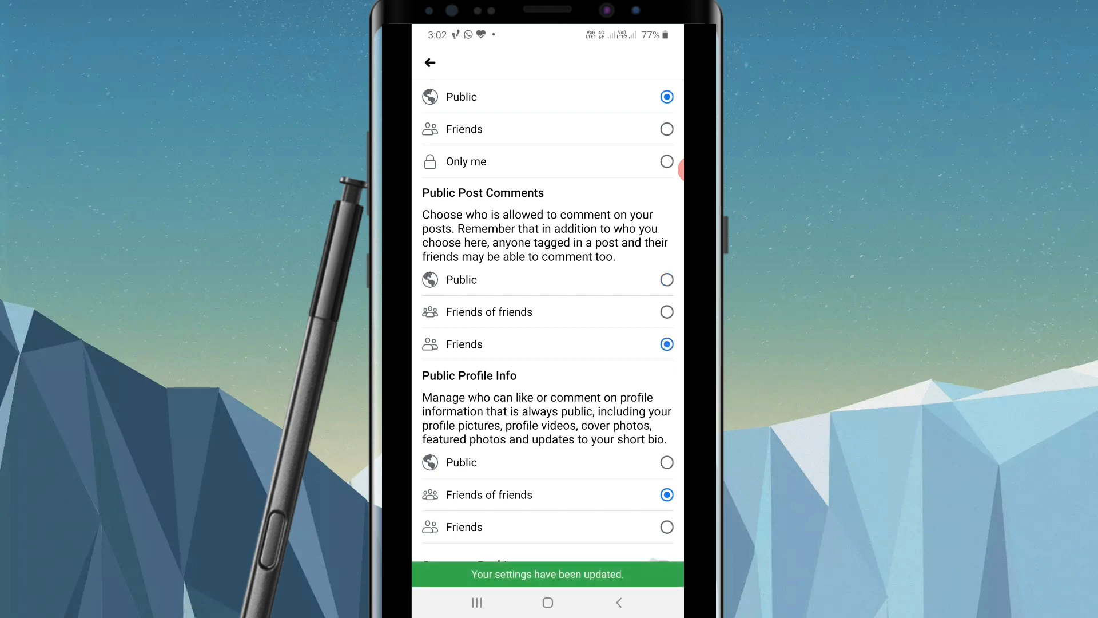
pyautogui.click(666, 280)
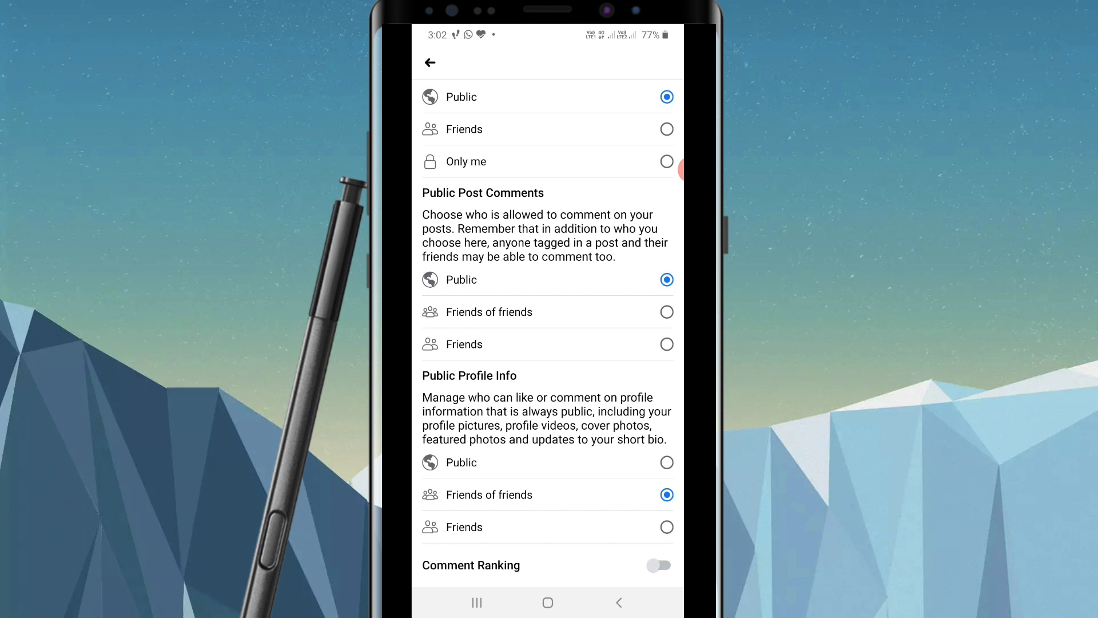
pyautogui.click(666, 462)
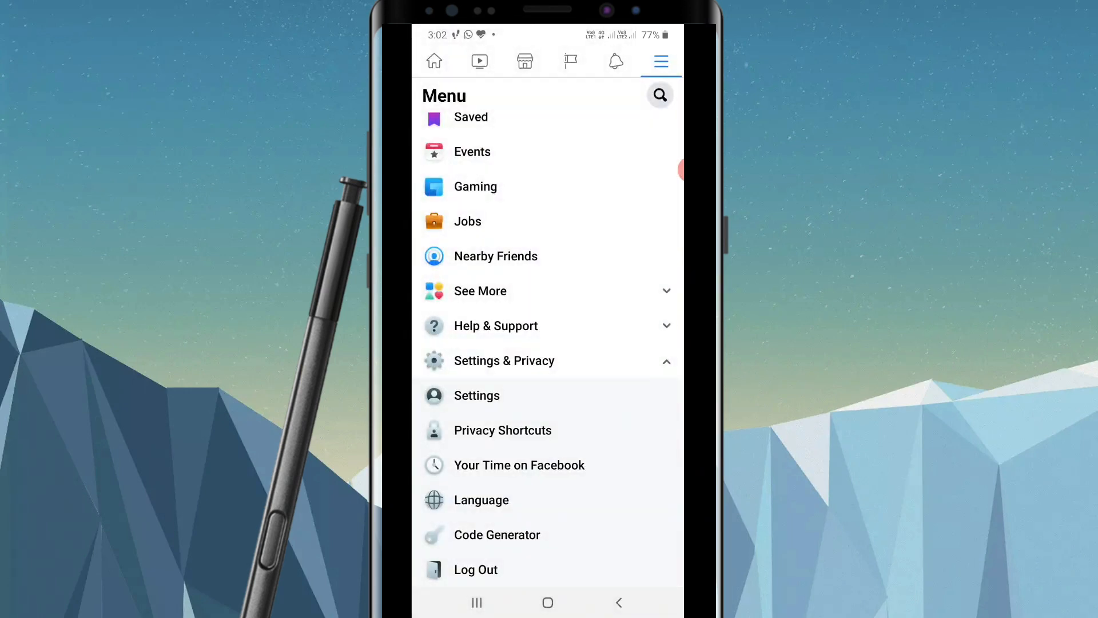
# - Draft a new post reading 'Hello' from Home and show its Public audience dropdown
pyautogui.click(434, 61)
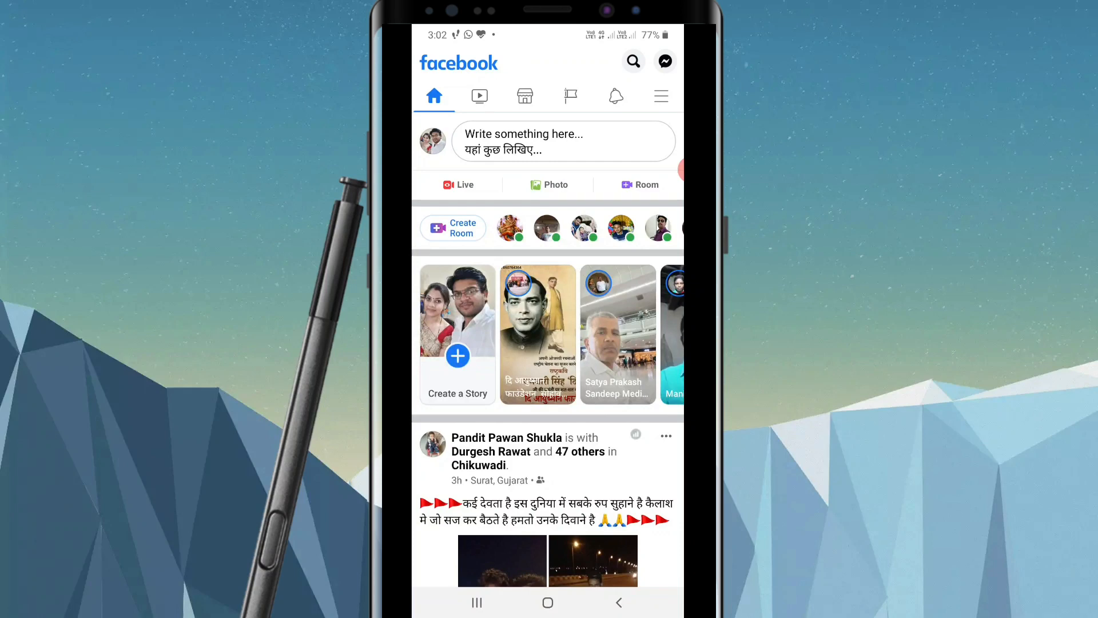
pyautogui.click(563, 141)
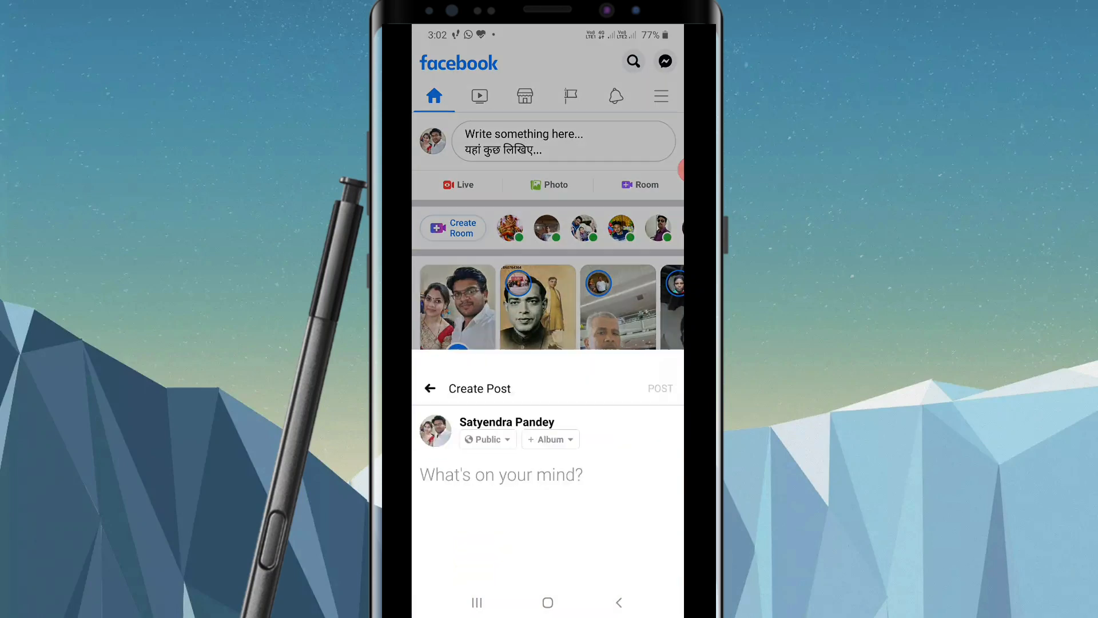
pyautogui.click(501, 475)
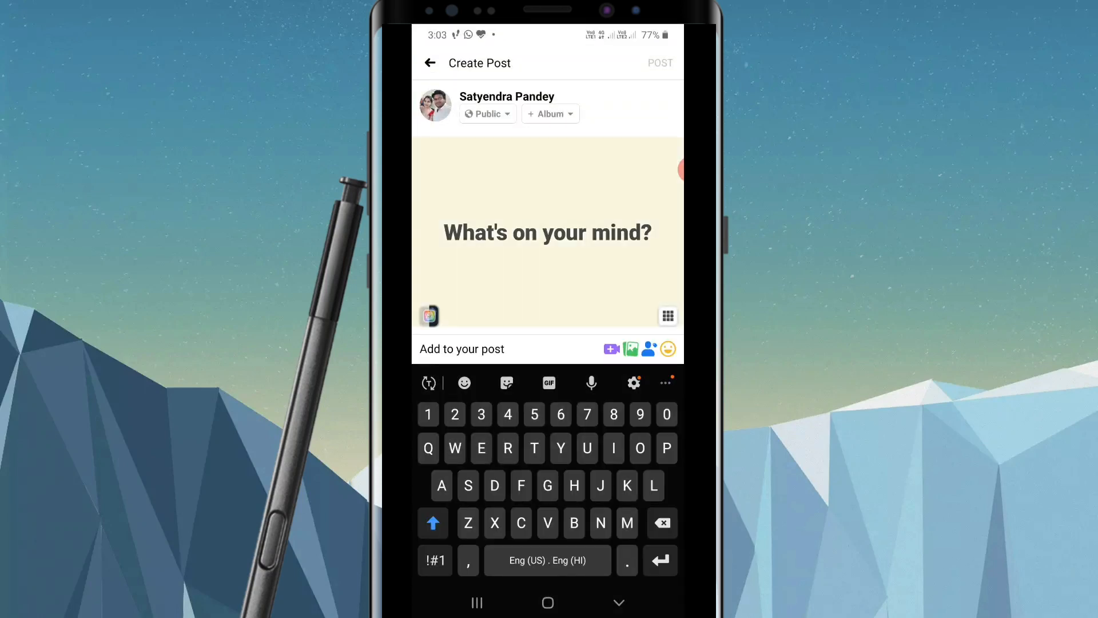
pyautogui.write('Hello')
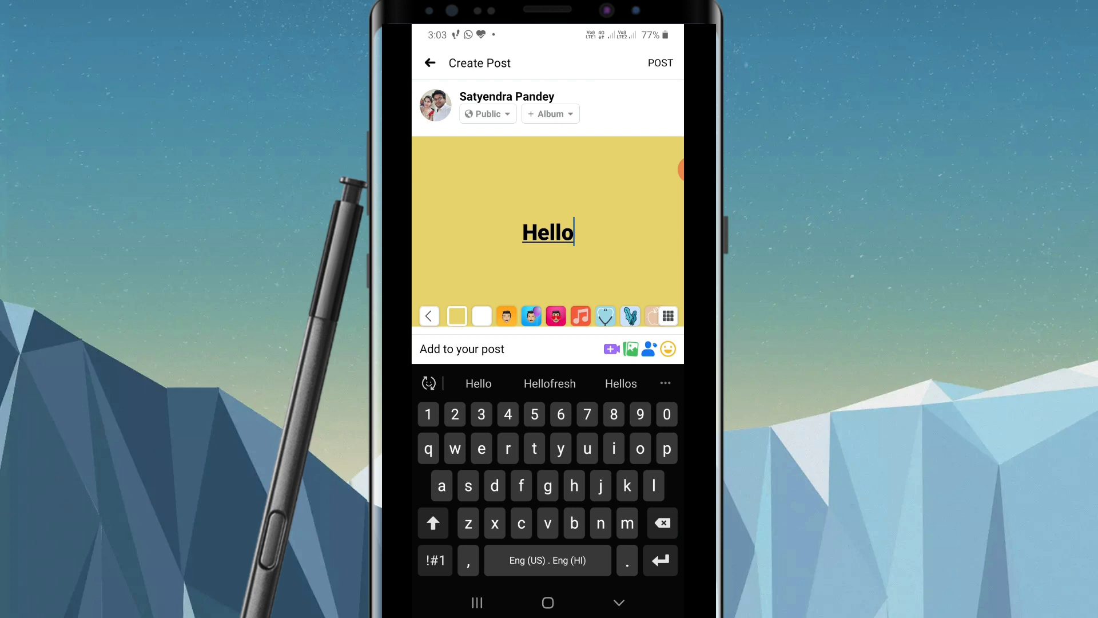
pyautogui.click(483, 114)
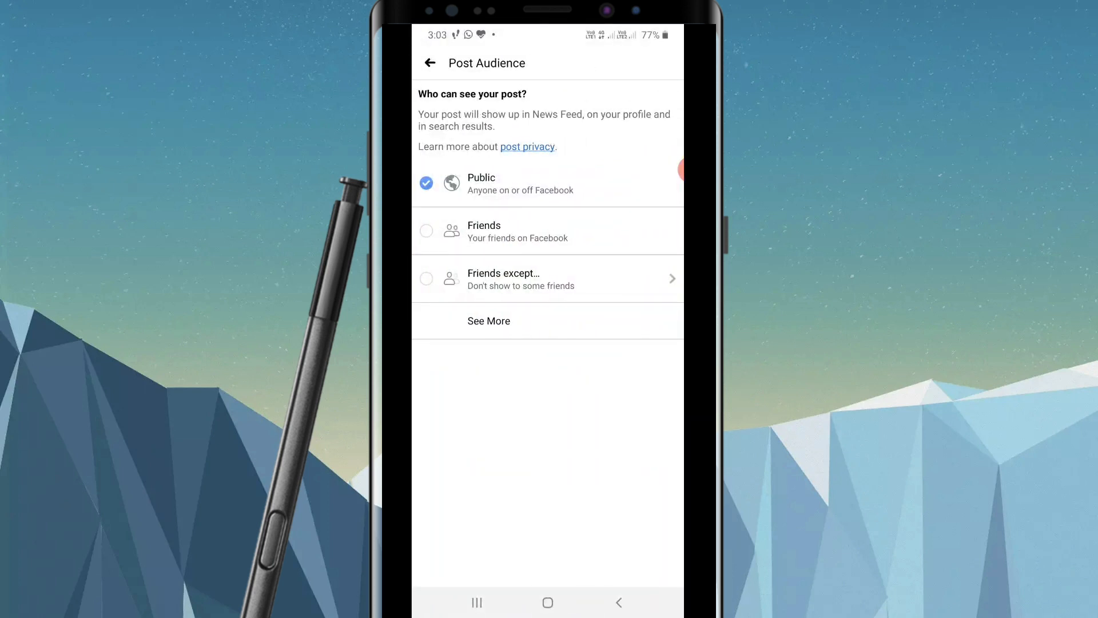
# - Choose Only me under See More as the post's audience and return to the composer
pyautogui.click(488, 321)
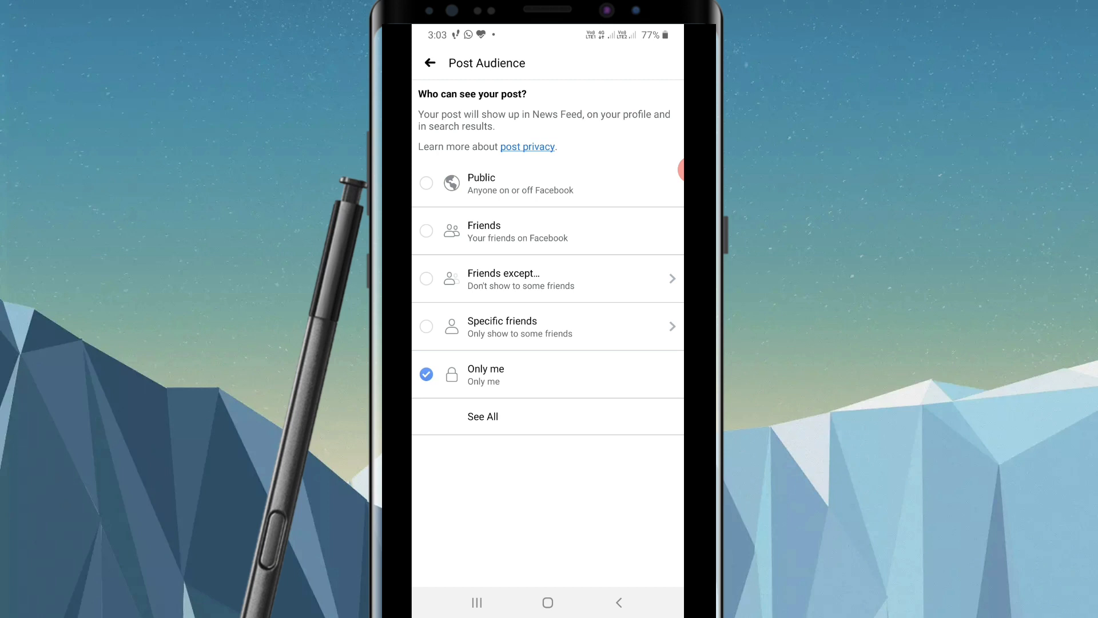
pyautogui.click(429, 62)
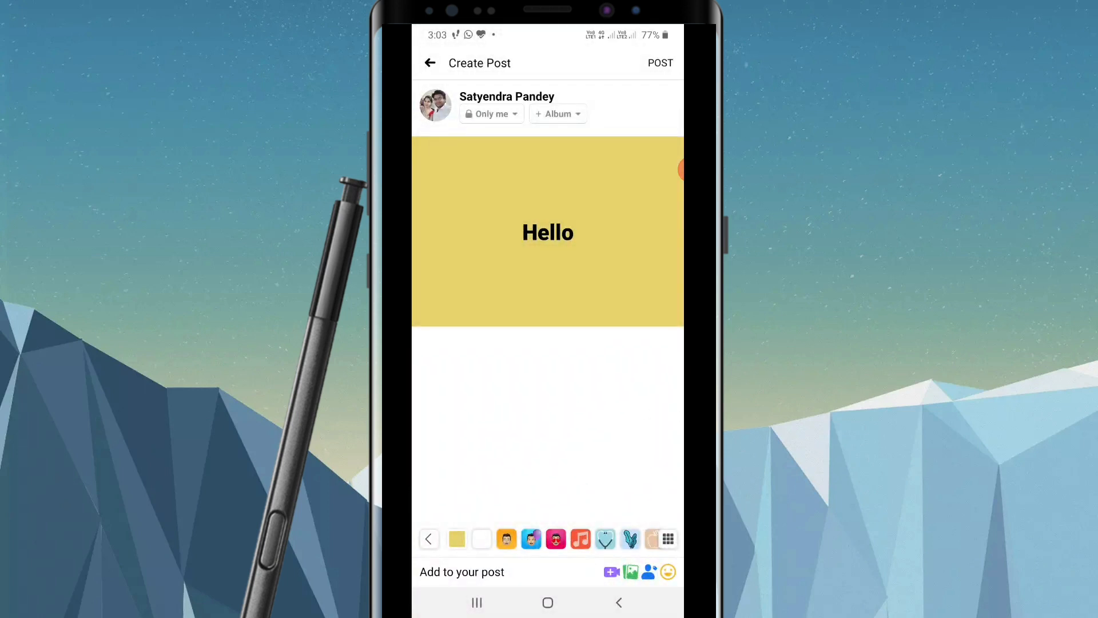
# - Discard the unposted 'Hello' draft and land back on the news feed
pyautogui.click(429, 62)
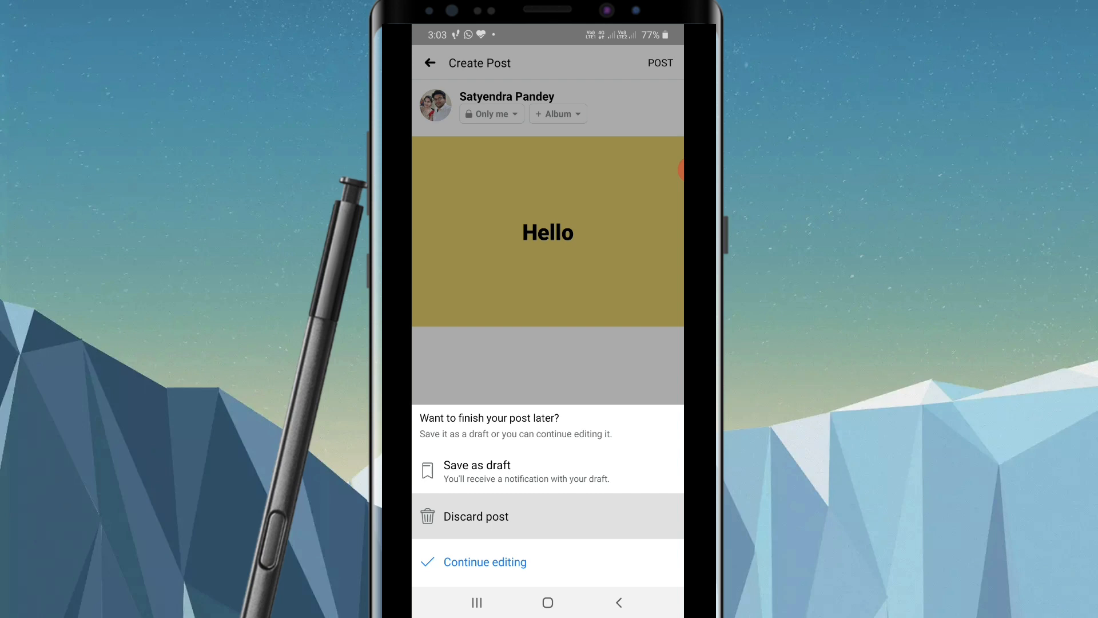
pyautogui.click(476, 516)
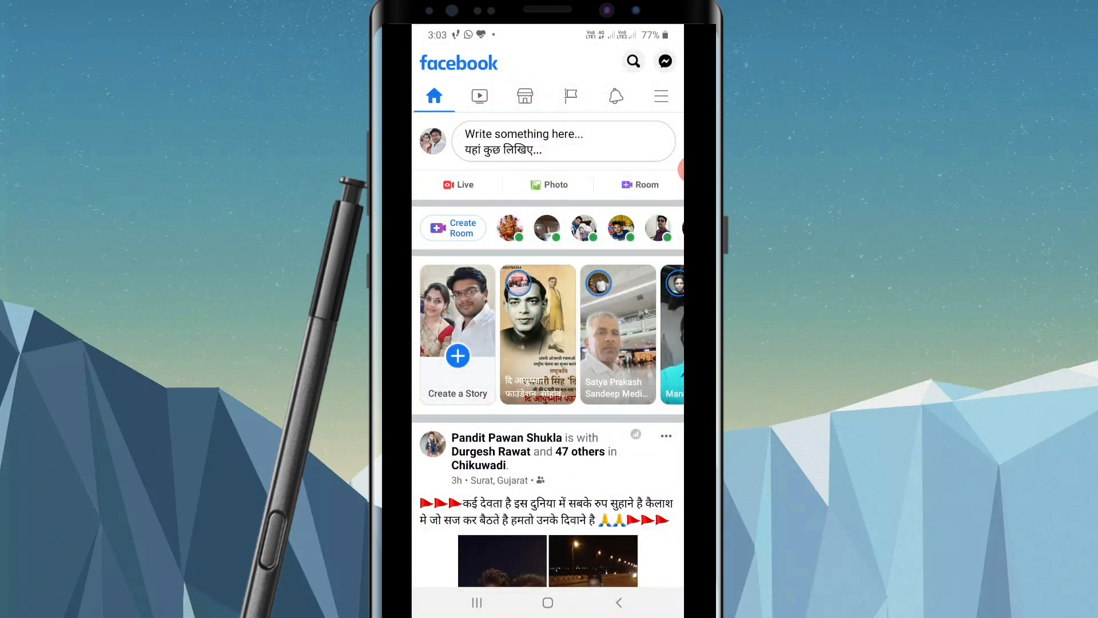